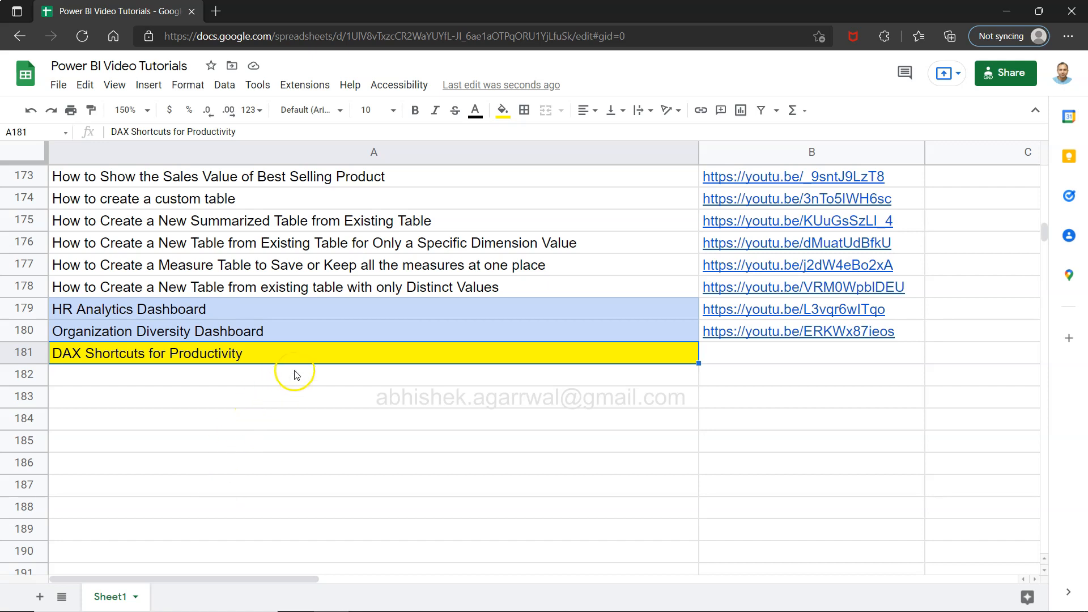
{"action": "mouse_move", "coordinate": [246, 360]}
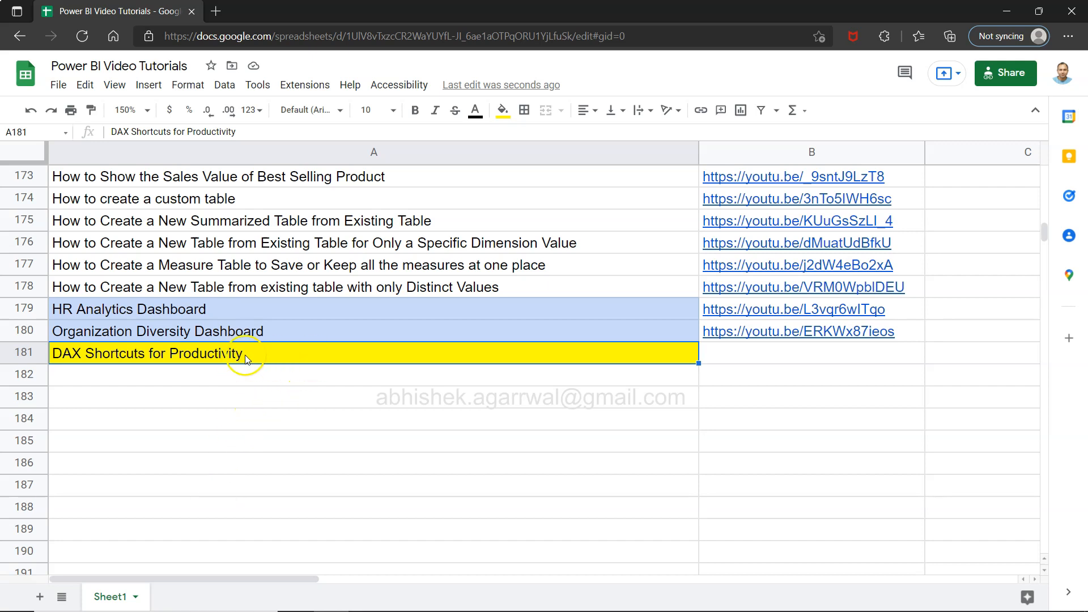
{"action": "mouse_move", "coordinate": [83, 360]}
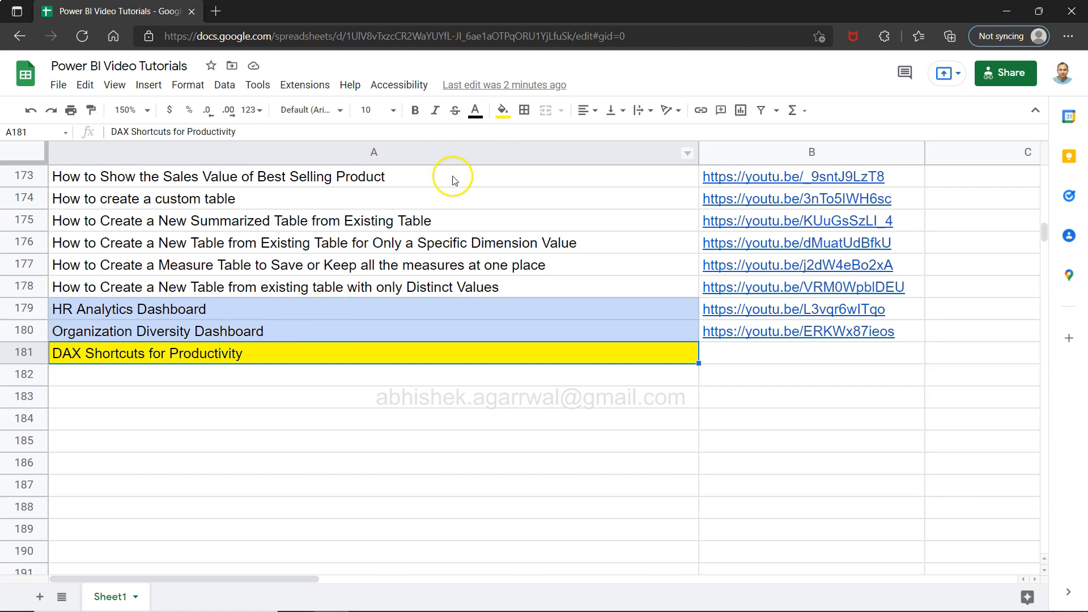
Step: Switch back to Power BI Desktop and select the Sales max per Sub-Category measure to show its DAX
{"action": "left_click", "coordinate": [389, 36]}
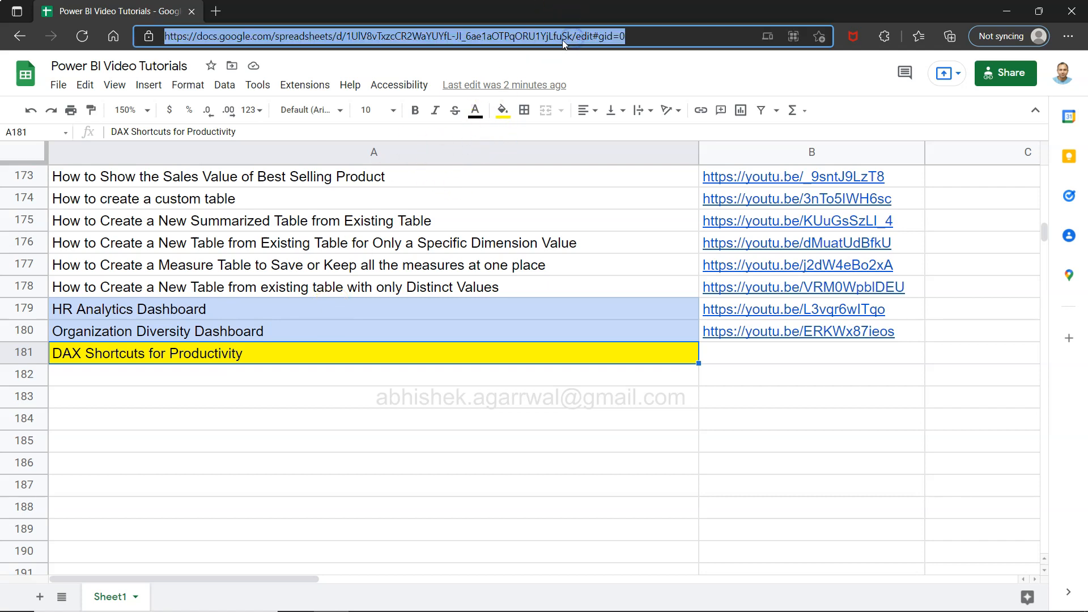
{"action": "mouse_move", "coordinate": [571, 43]}
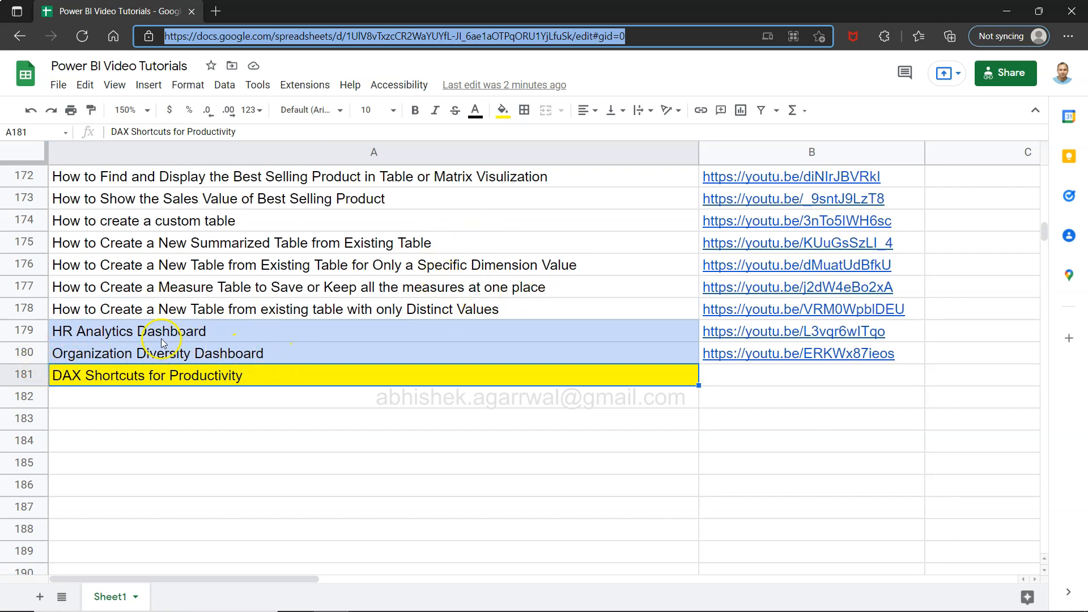
{"action": "left_click", "coordinate": [128, 331]}
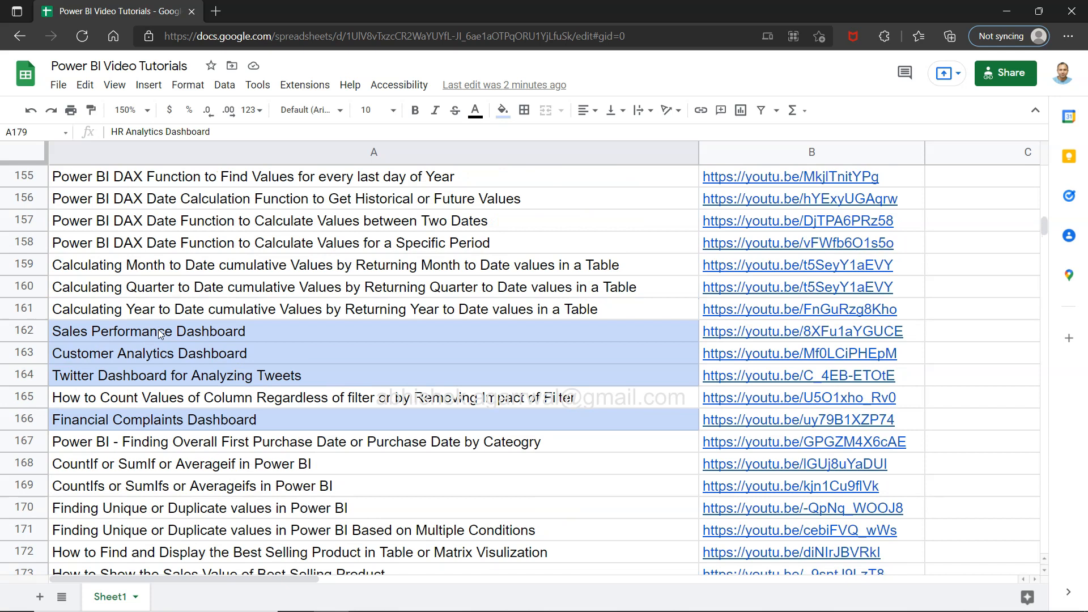
{"action": "scroll", "scroll_direction": "down", "scroll_amount": 3}
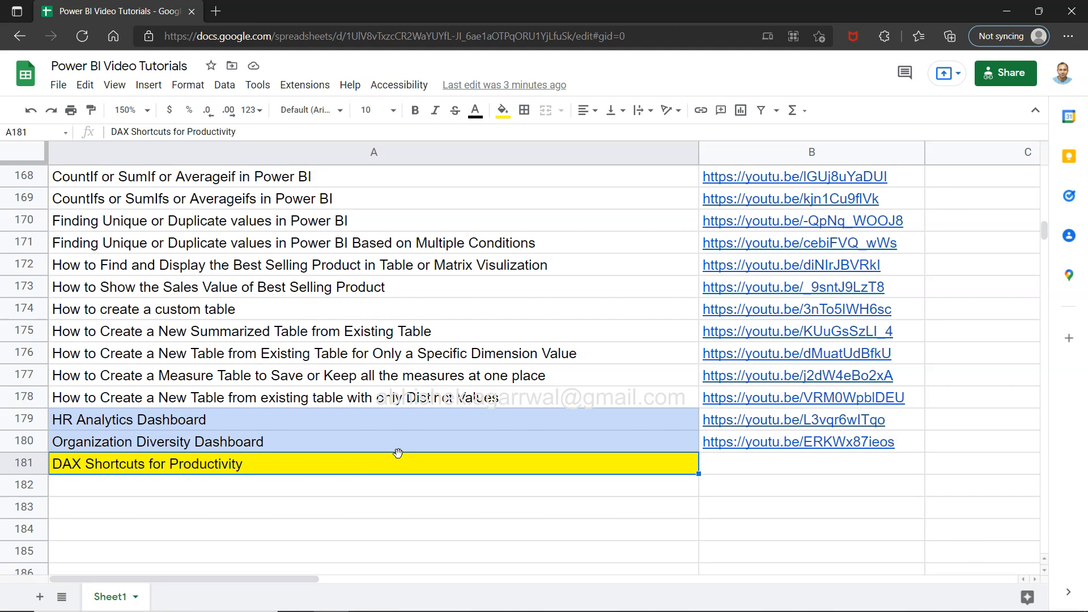
{"action": "key", "text": "alt+tab"}
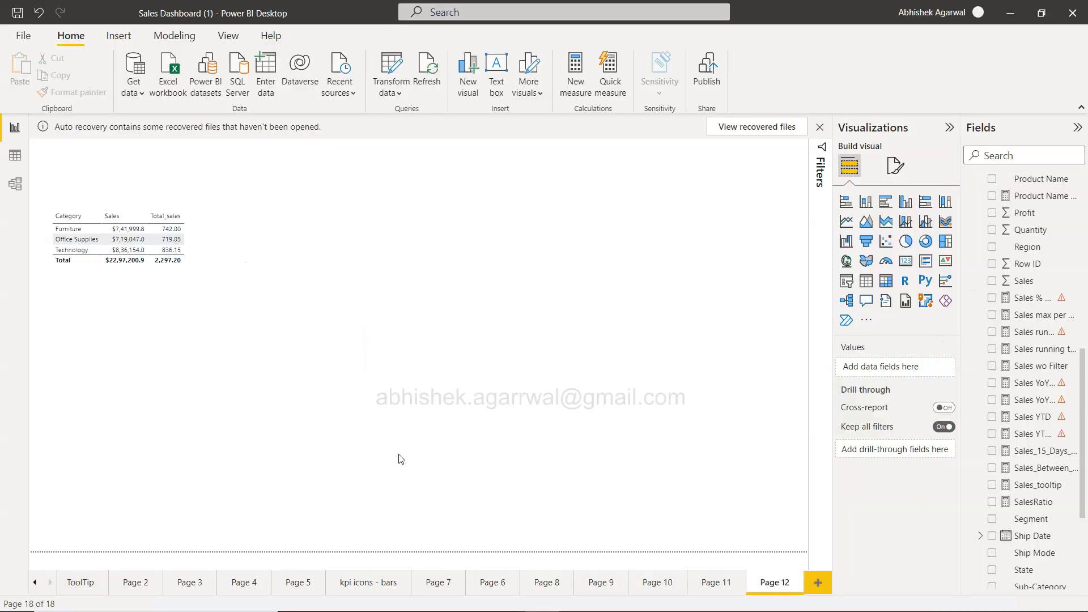
{"action": "left_click", "coordinate": [401, 456]}
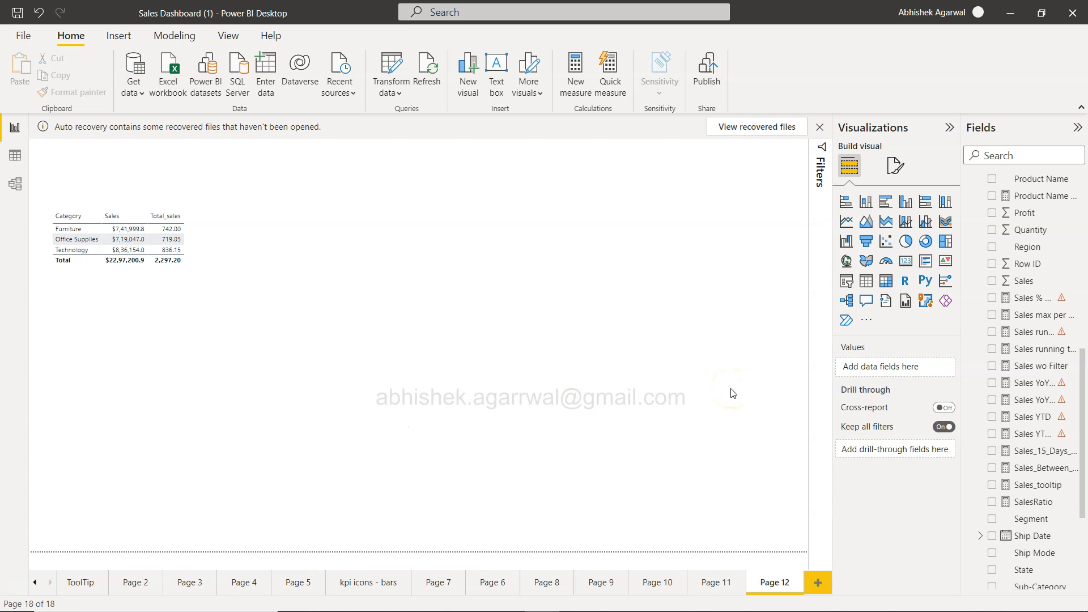
{"action": "mouse_move", "coordinate": [956, 385]}
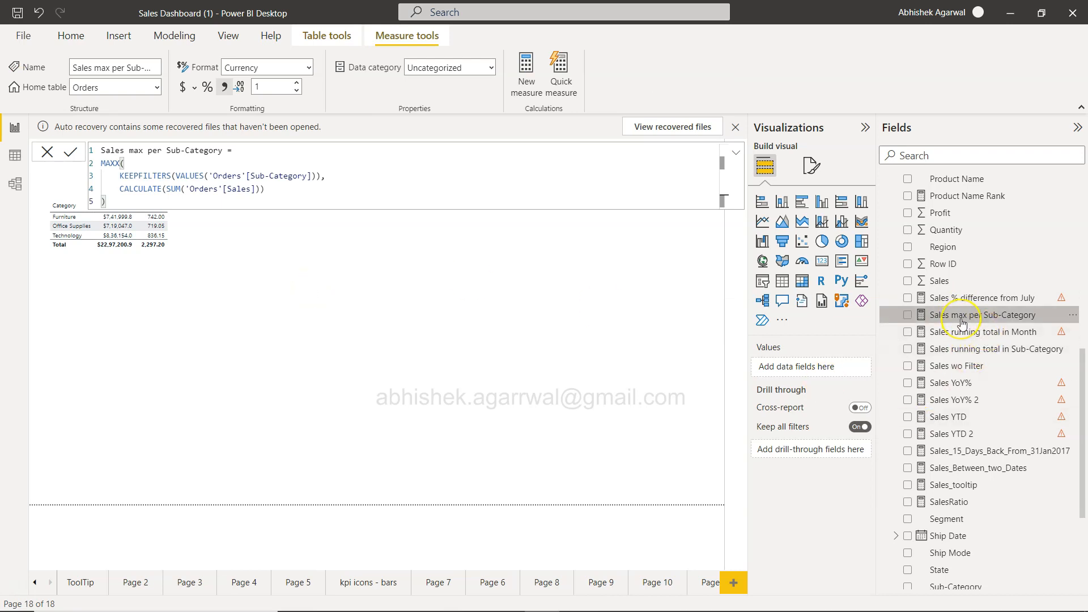
{"action": "mouse_move", "coordinate": [962, 320]}
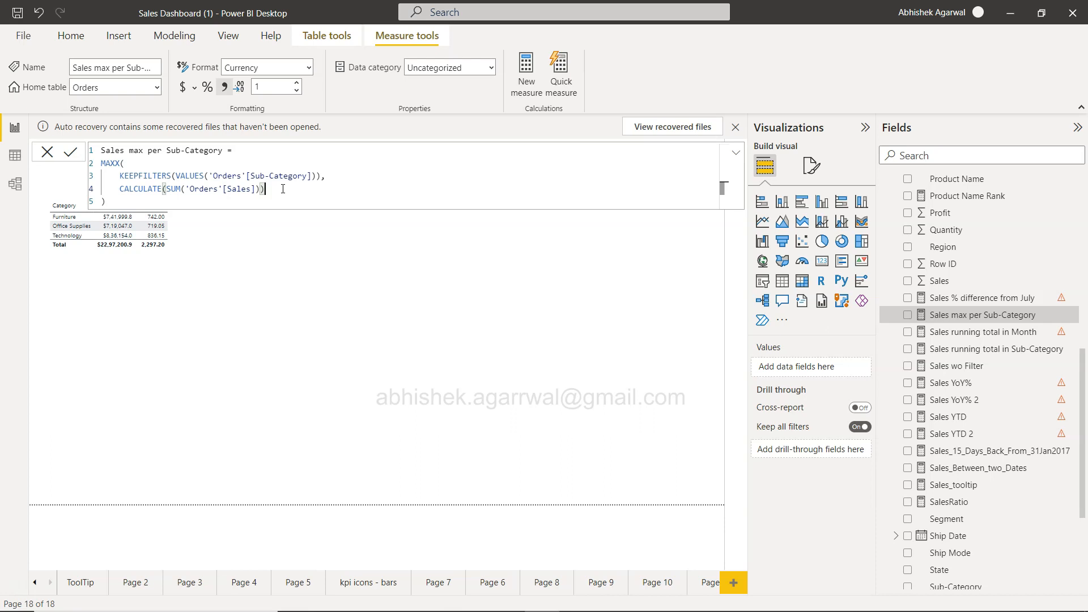
Step: Write CALCULATE(SUM('Orders'[Sales])) as line 4 of the measure
{"action": "type", "text": "CALCULATE(SUM('Orders'[Sales]))"}
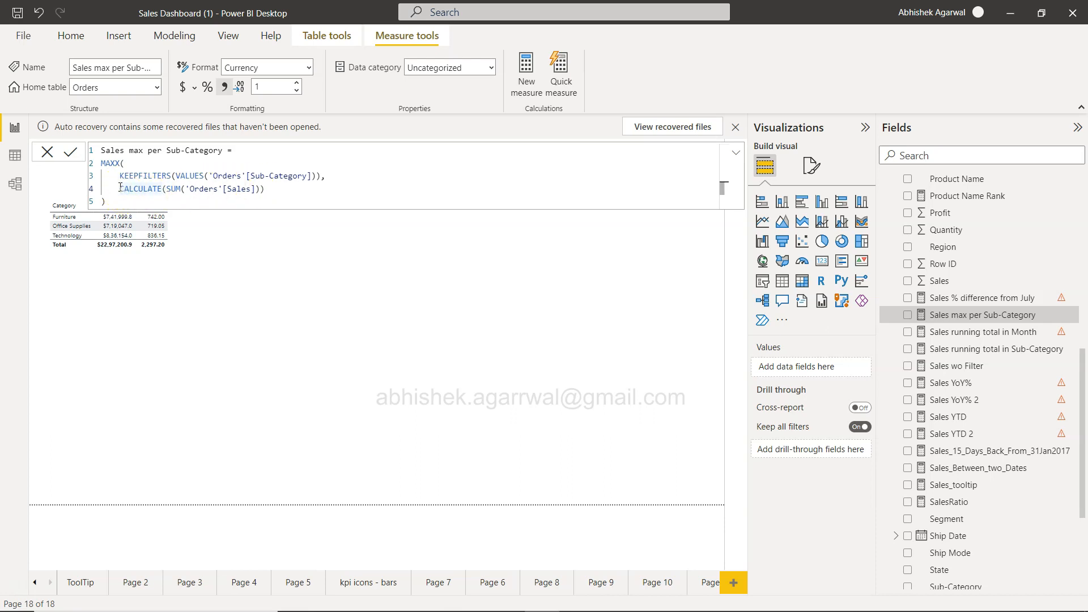
Step: Insert blank lines around the CALCULATE line, giving the measure seven lines
{"action": "left_click", "coordinate": [119, 188]}
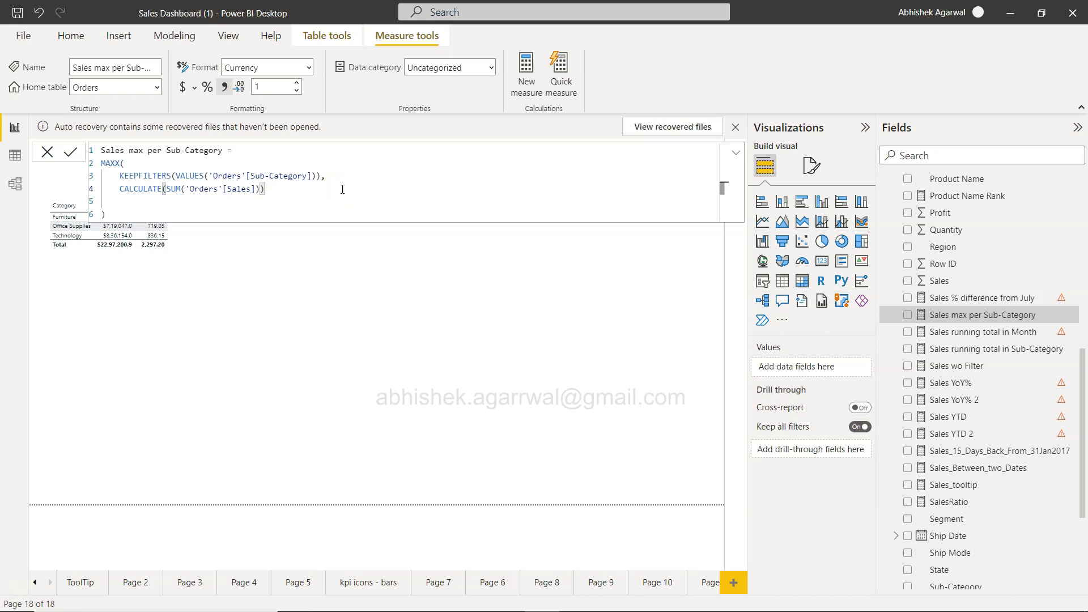
{"action": "key", "text": "enter"}
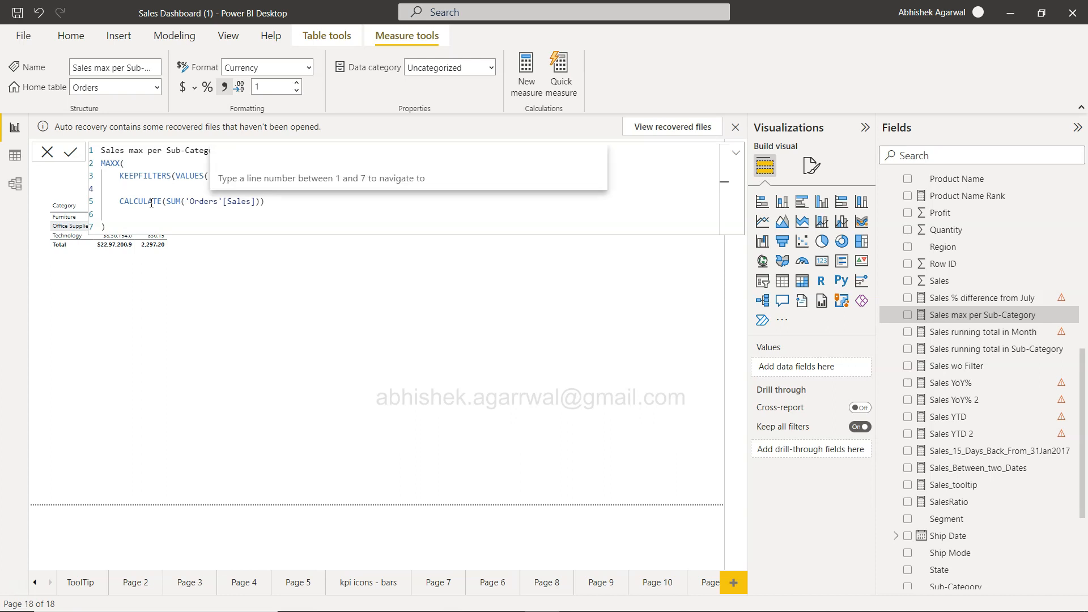
Step: Go to line 2, delete the blank lines to restore the five-line formula, and commit the measure
{"action": "type", "text": "2"}
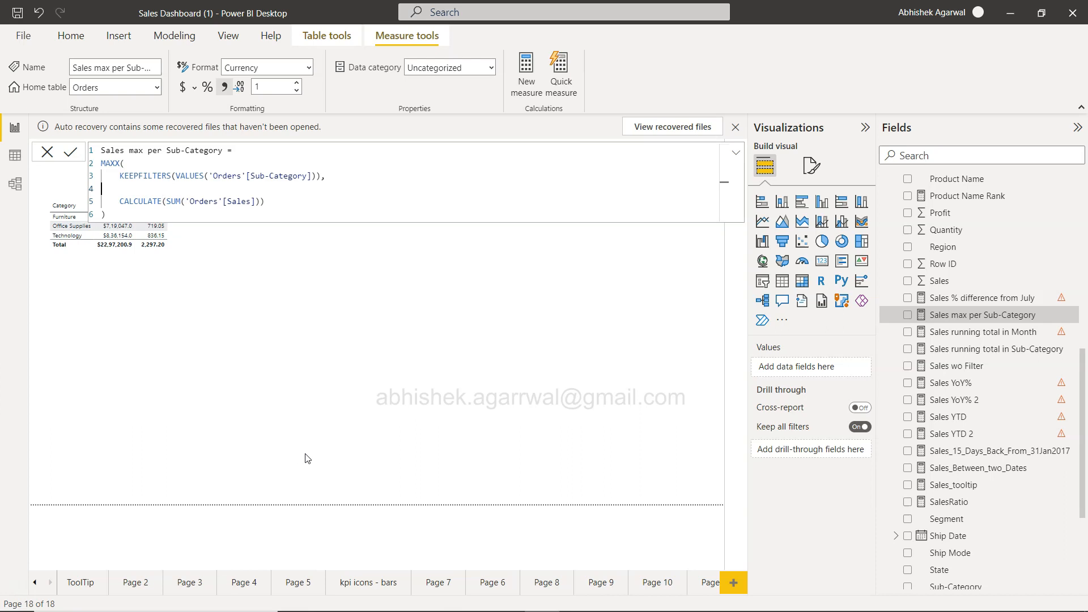
{"action": "key", "text": "Backspace"}
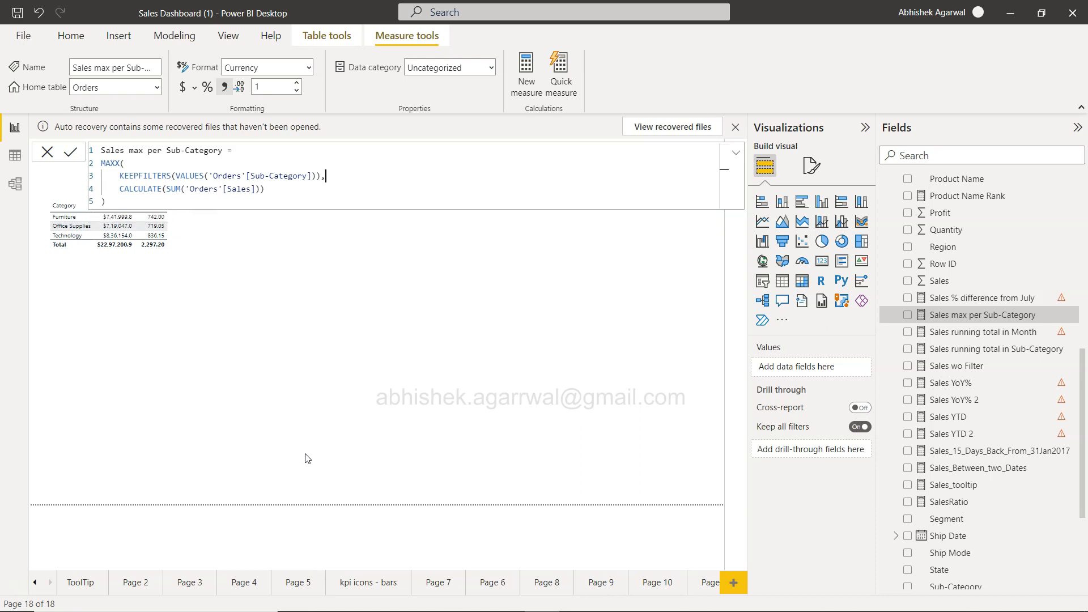
{"action": "left_click", "coordinate": [325, 401]}
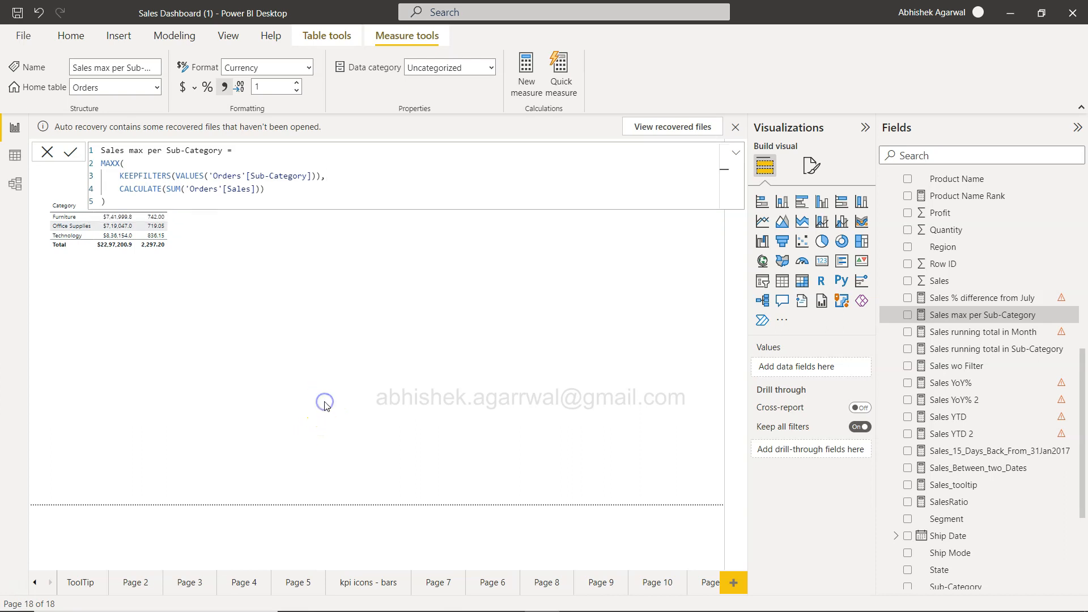